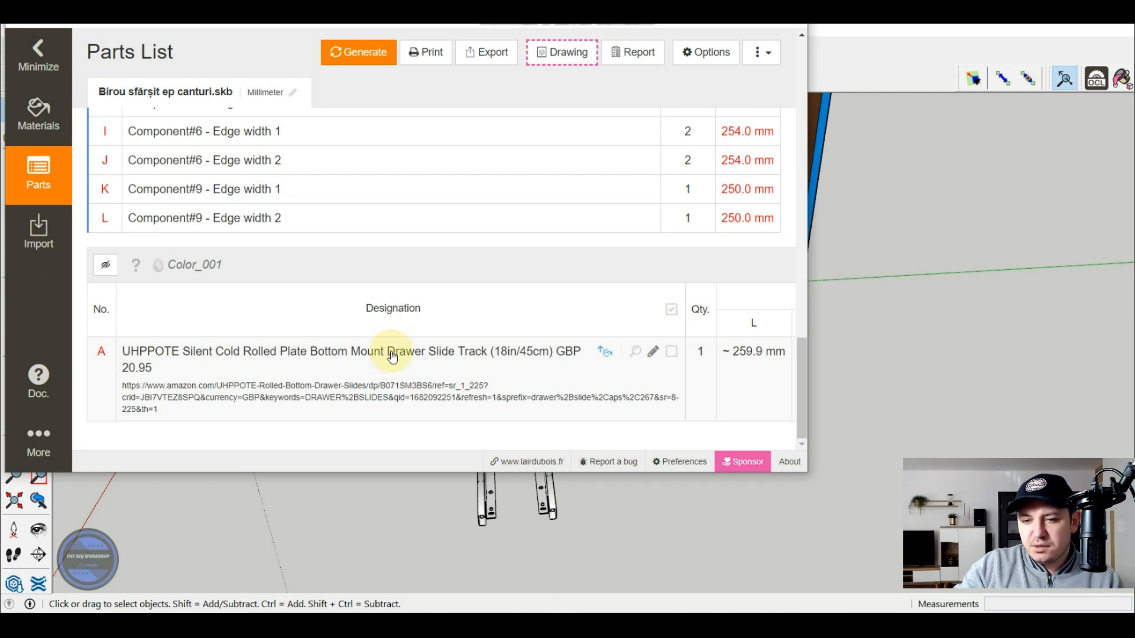
# - Type the new name Hardware into the Color_001 material's properties
pyautogui.write('Hardware')
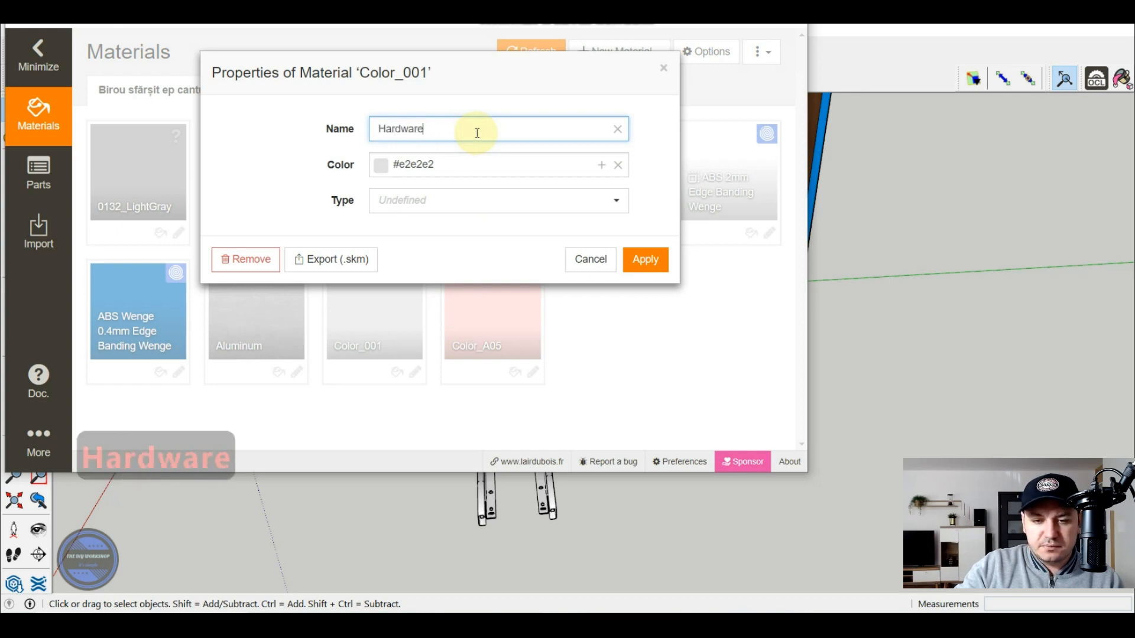
# - Apply the Hardware name to the Color_001 material
pyautogui.click(643, 259)
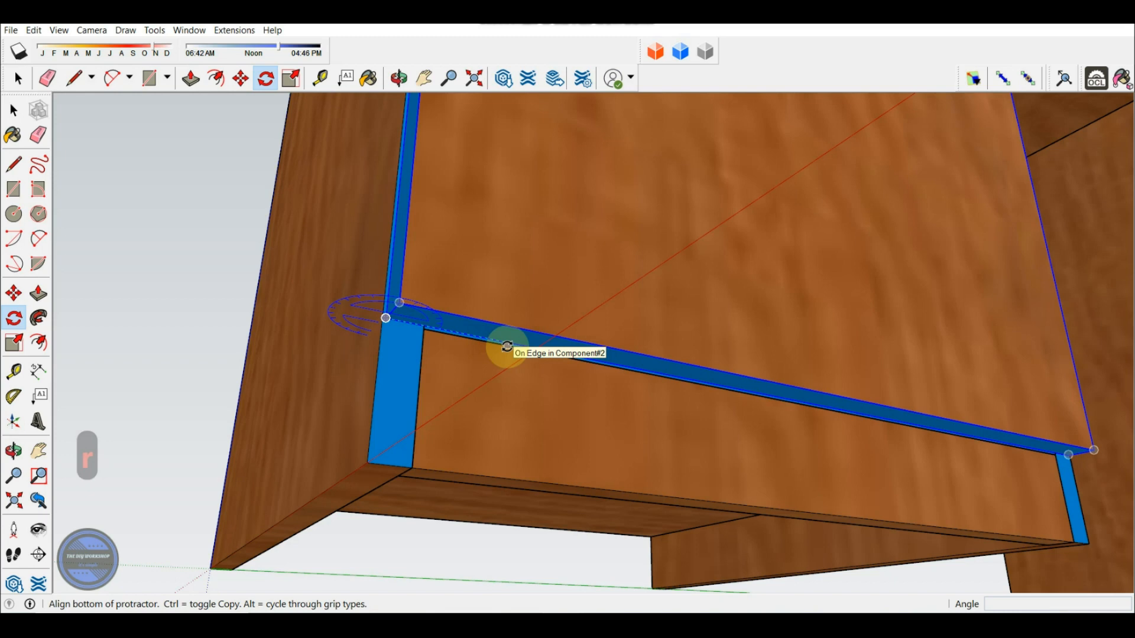
# - Search 3D Warehouse for 'cabinet' hinges
pyautogui.write('cabinet hinges')
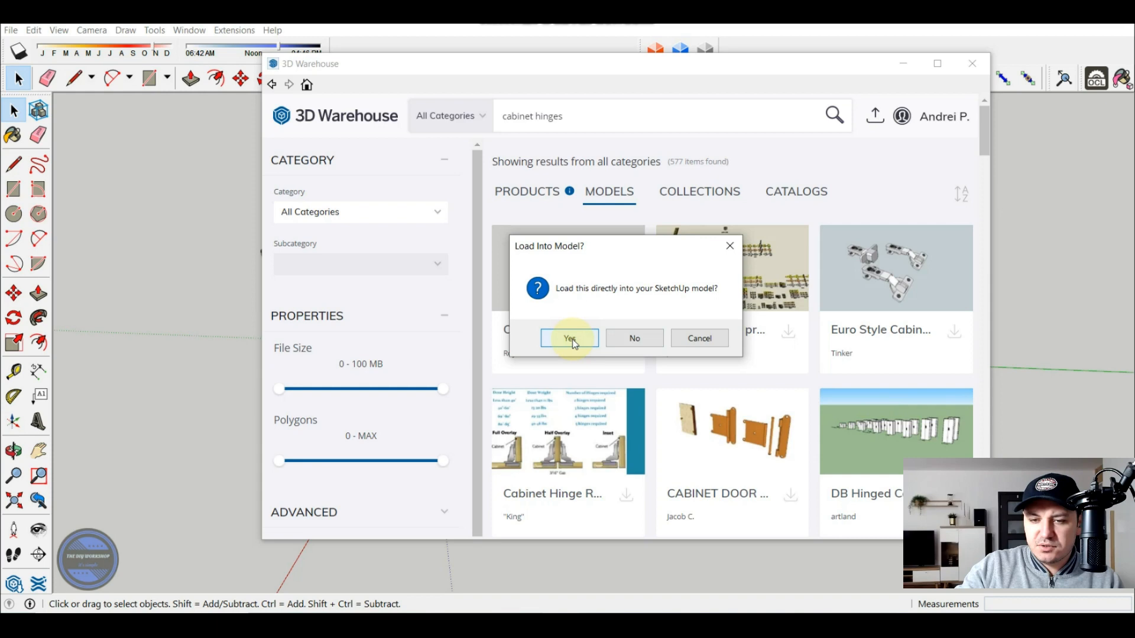
# - Load the downloaded cabinet hinge model into the desk model
pyautogui.click(569, 338)
pyautogui.write('shelf support')
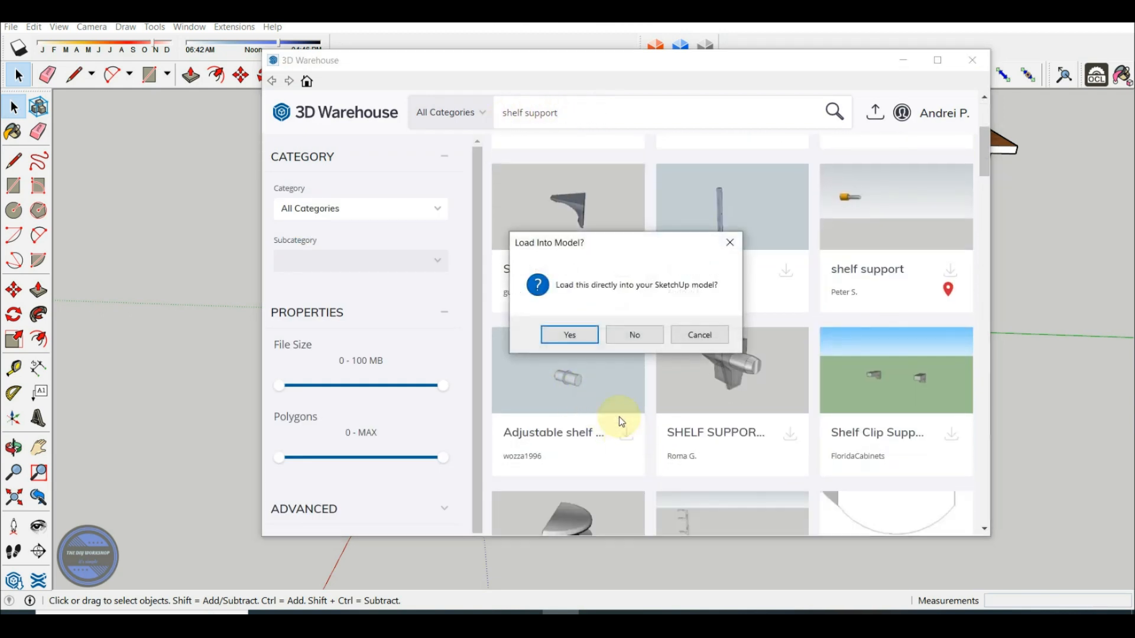
# - Confirm loading the downloaded shelf support model into the desk model
pyautogui.click(568, 335)
pyautogui.write('104Pcs Shelf Pins Kit GBP 5.76')
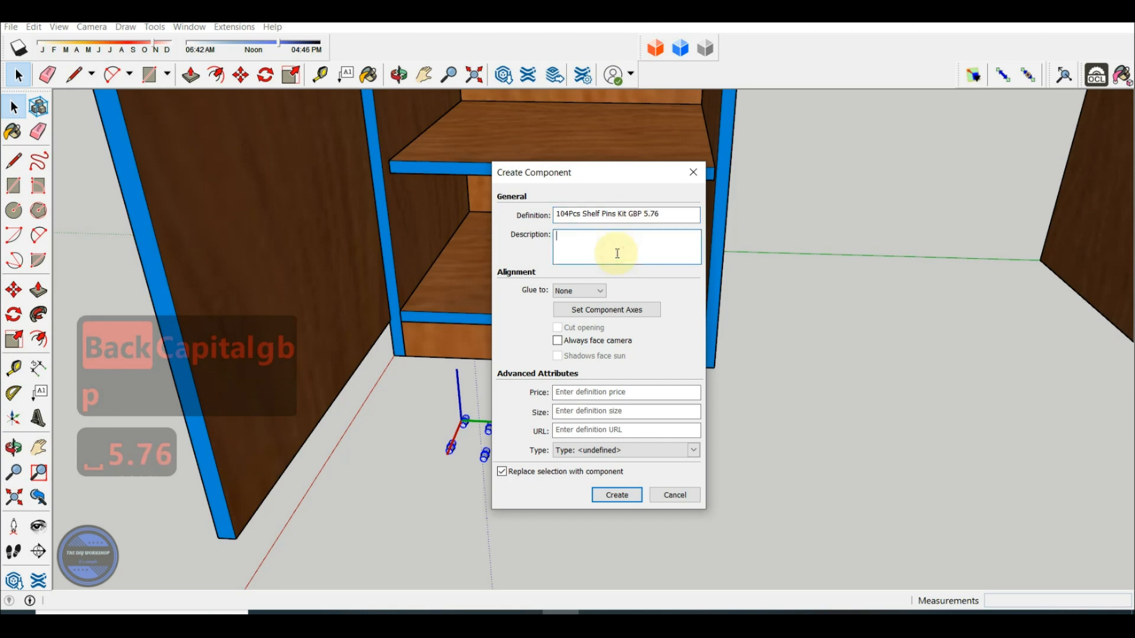